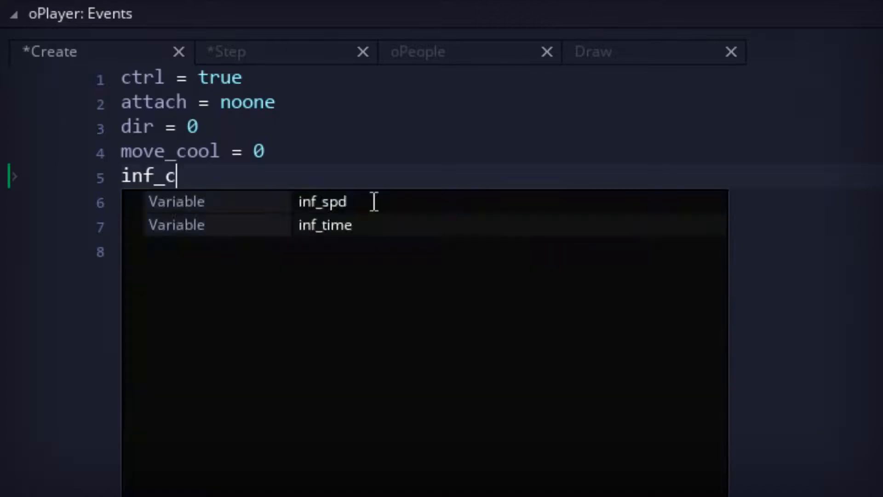
In oPlayer Step define key_att1/2/3 from mb_left, mb_right and vk_space, then begin the key_att1 check
click(226, 52)
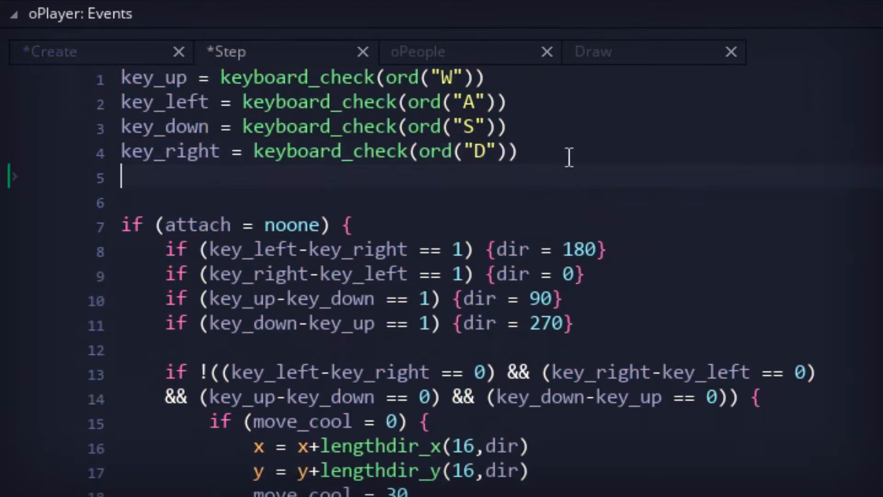
text(key_att1 = mouse_check_b)
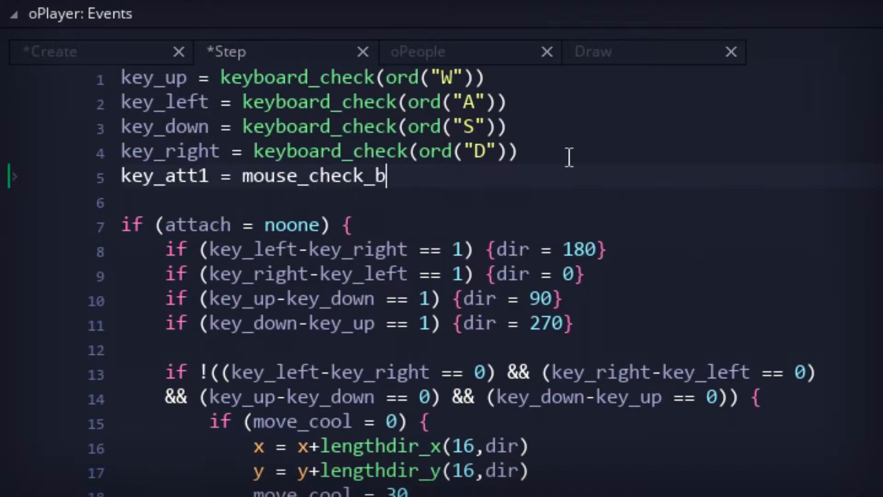
text(utton(mb_left))
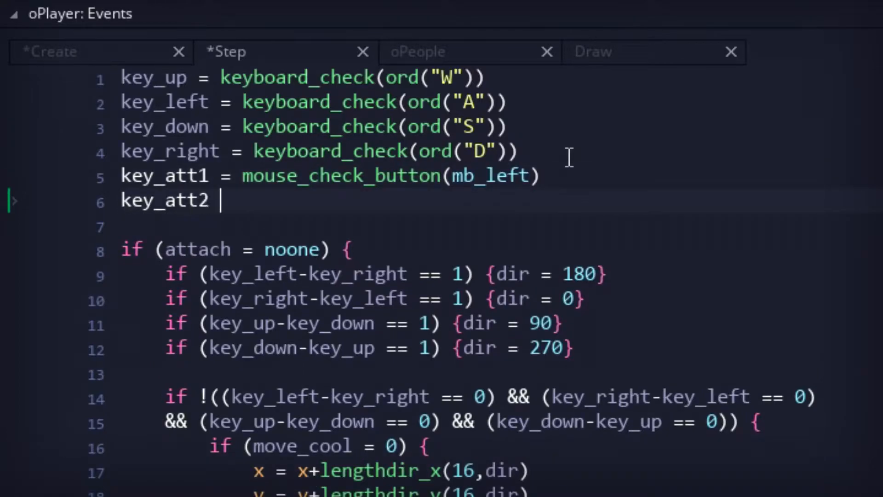
text(= mouse_check_button(mb_right))
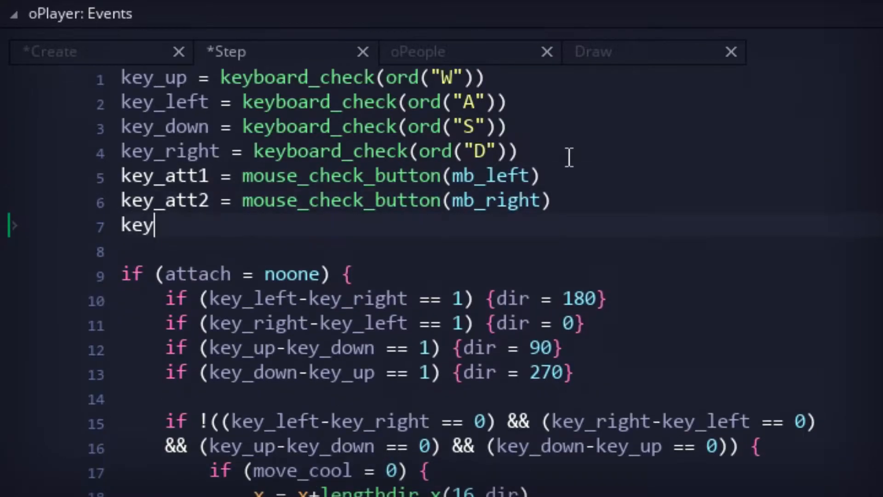
text(_att3 = keyboard_check(vk_sp)
text(if)
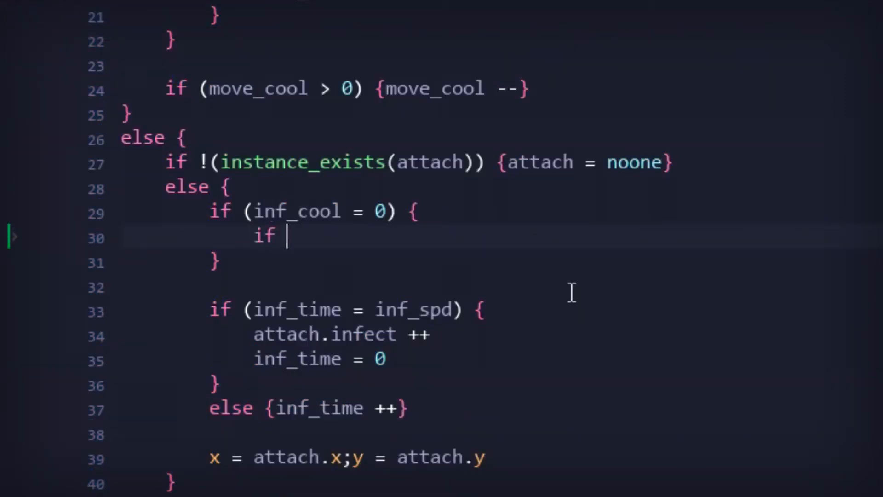
text((key_att1 = 1) {)
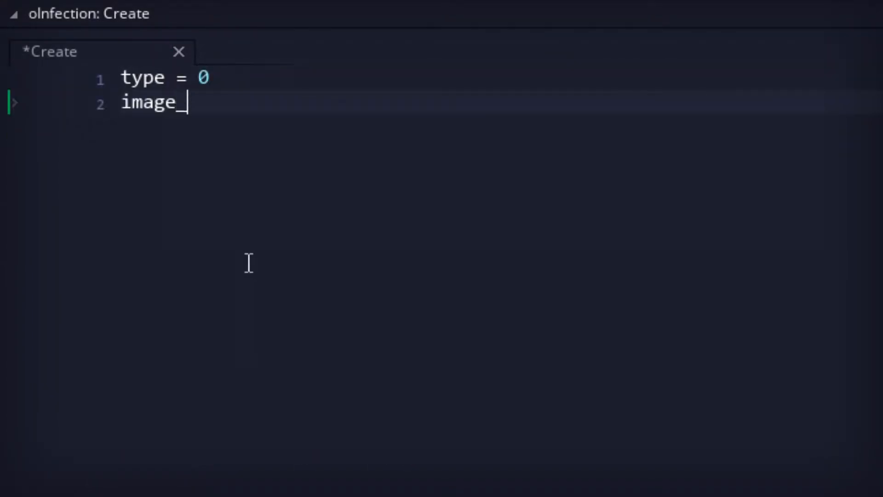
In scrInfect create an oInfection at x,y, start switch (t) and set o.type = t and o.direction = attach.dir
text(speed = 0)
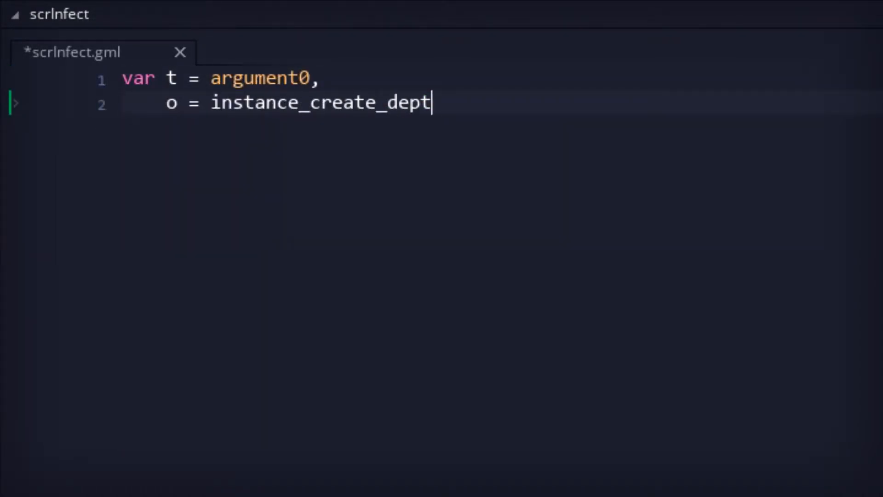
text(h(x,y,0,oInfe)
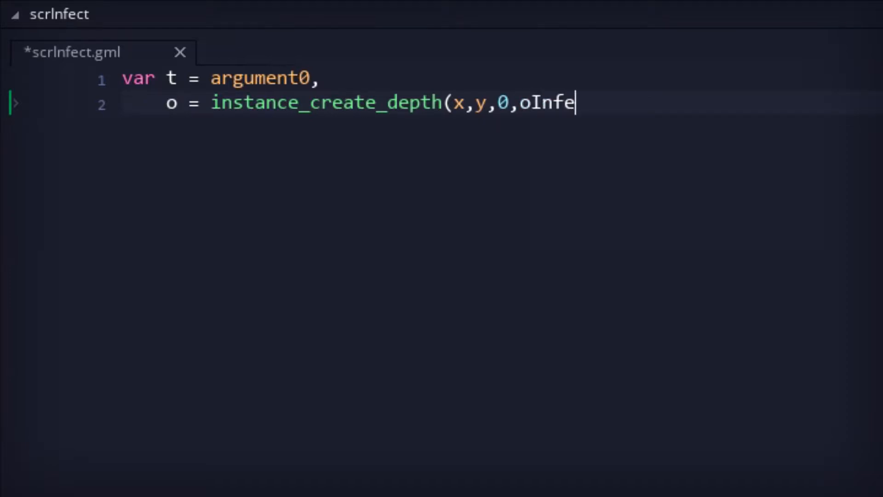
text(ction))
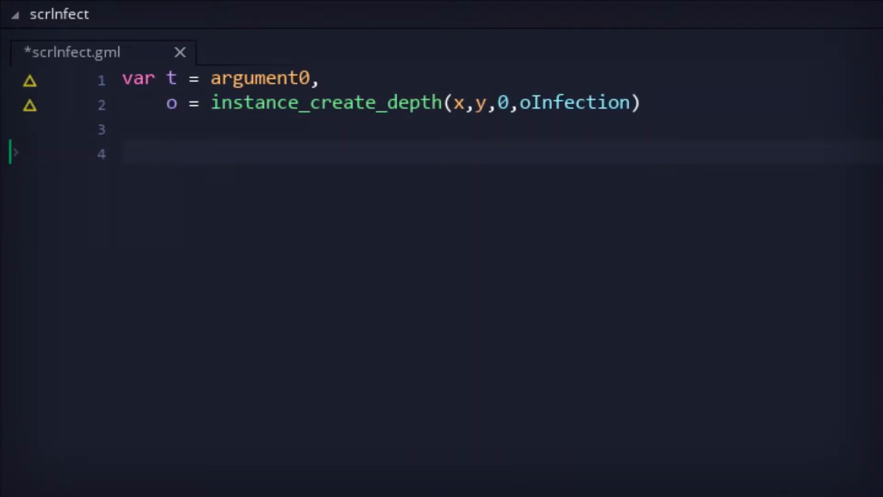
text(switch (t) {)
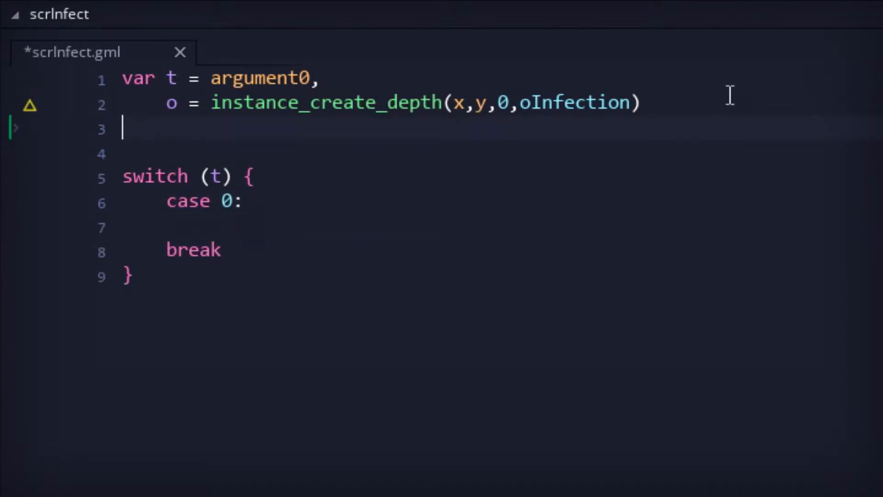
text(o.type = t)
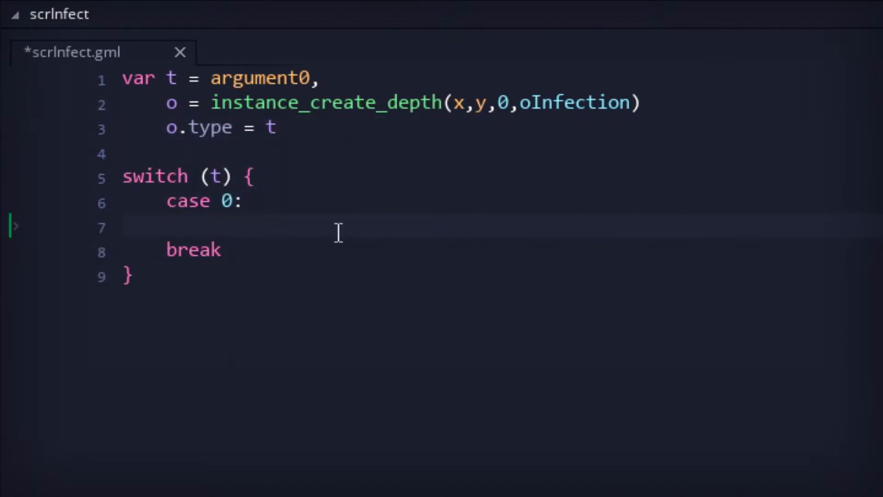
text(o.direction = attach.dir)
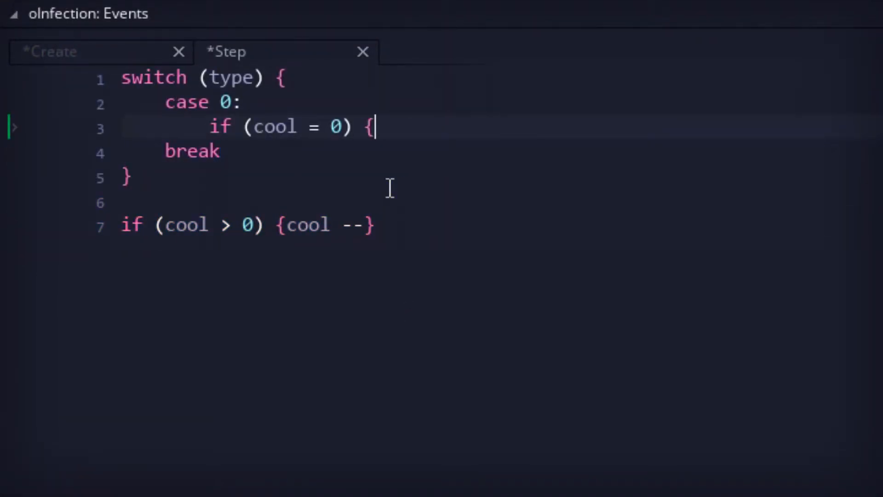
Move the infection 16 pixels along direction with lengthdir_x/y and set infd[1] = 5
key(Enter)
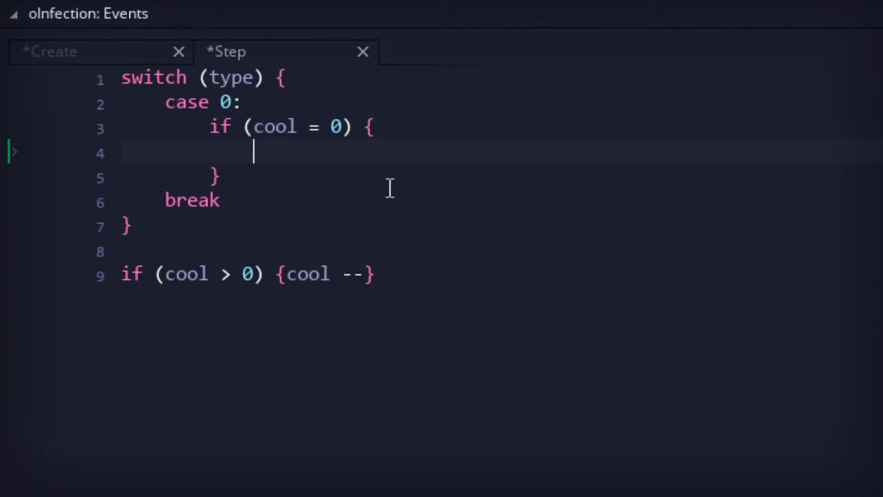
text(x = x+lengthdir_x(16,)
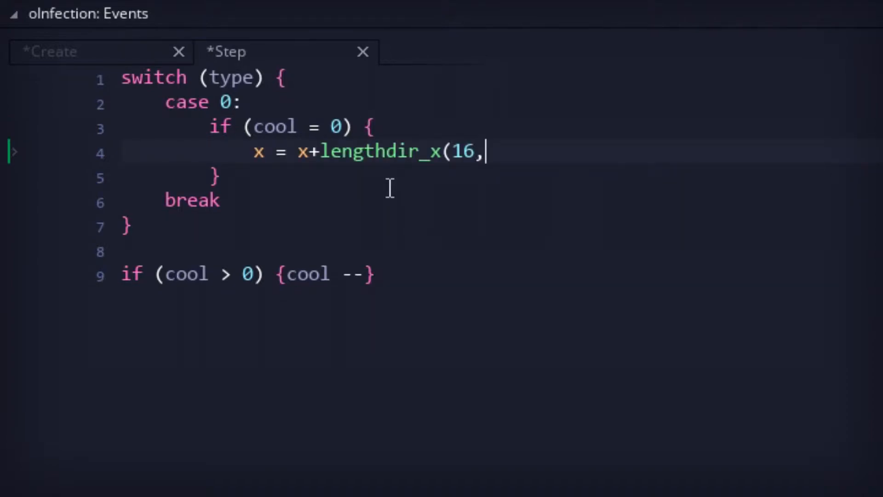
text(direction))
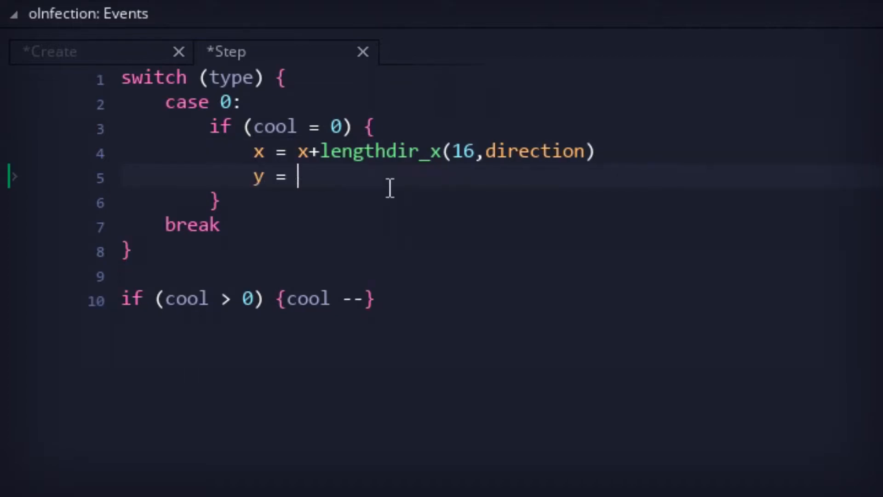
text(y+lengthdir_y(16,direction))
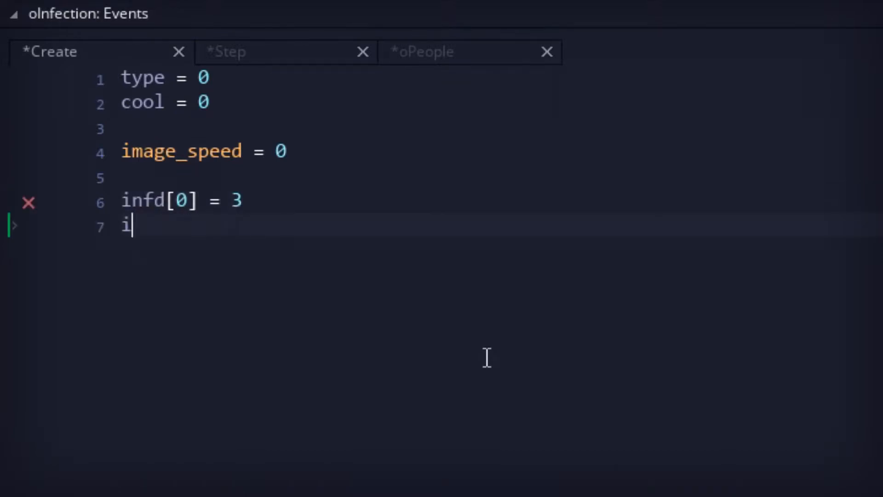
text(nfd[1] = 5)
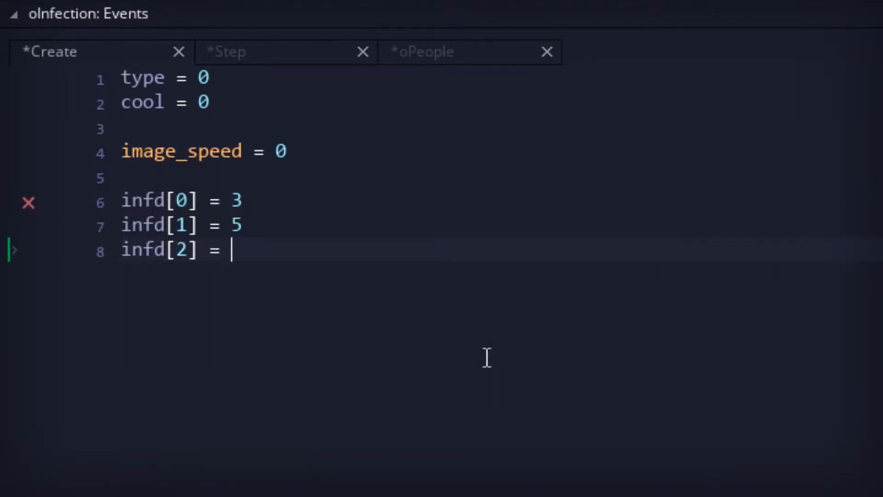
In the oPeople collision set other.infect from infd[type], guarded by an if on other.id
click(420, 52)
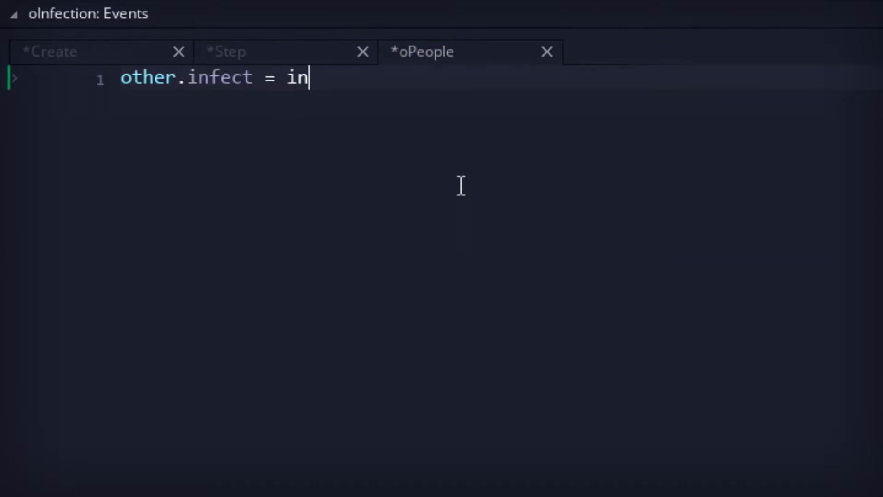
text(fd[type])
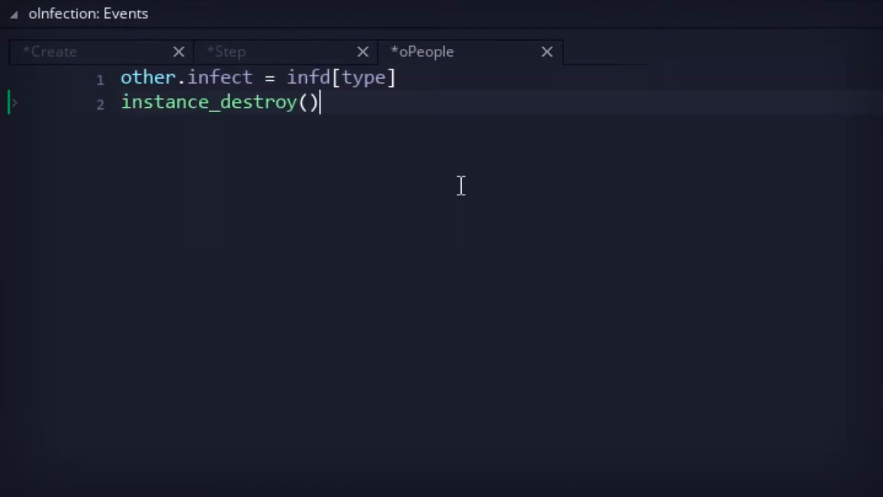
text(if (other.id != oPlayer.attach) {)
text(})
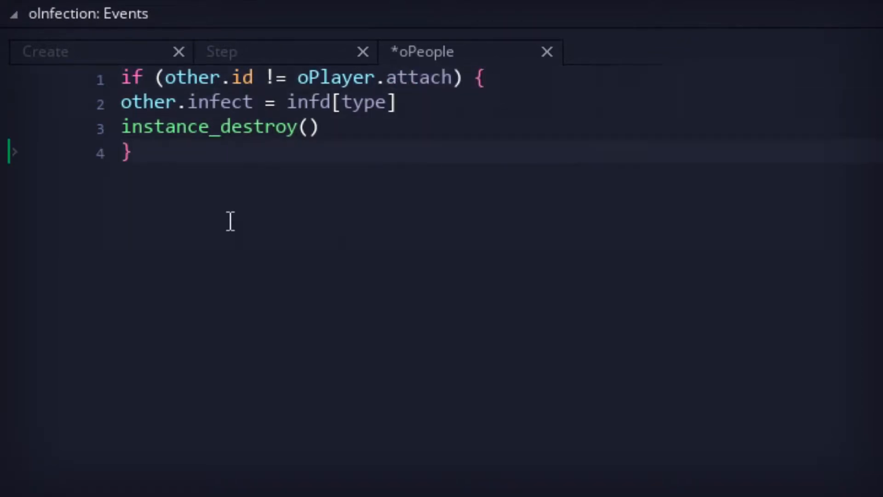
In oInfection Create add active = false alongside the infd values
click(45, 51)
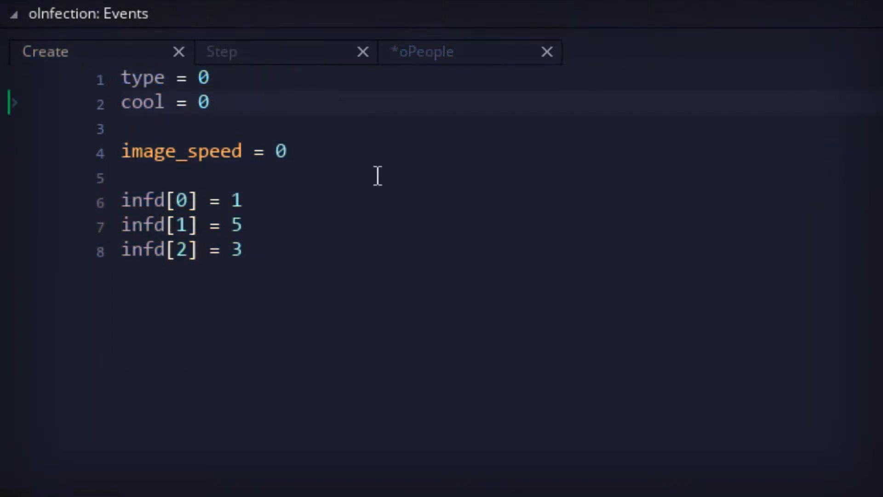
text(active = false)
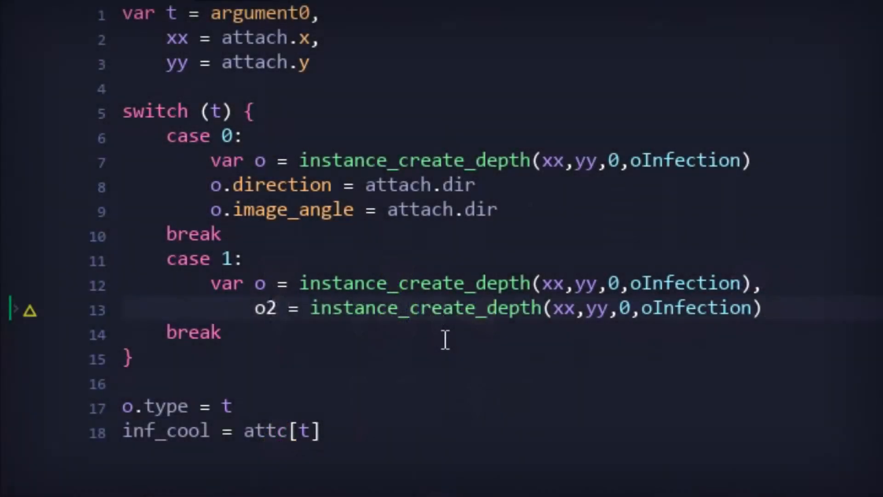
Give o and o2 directions attach.dir and attach.dir-18 with matching image_angle, then start the nested for loops using 16
text(o.direction = attach.dir, 0)
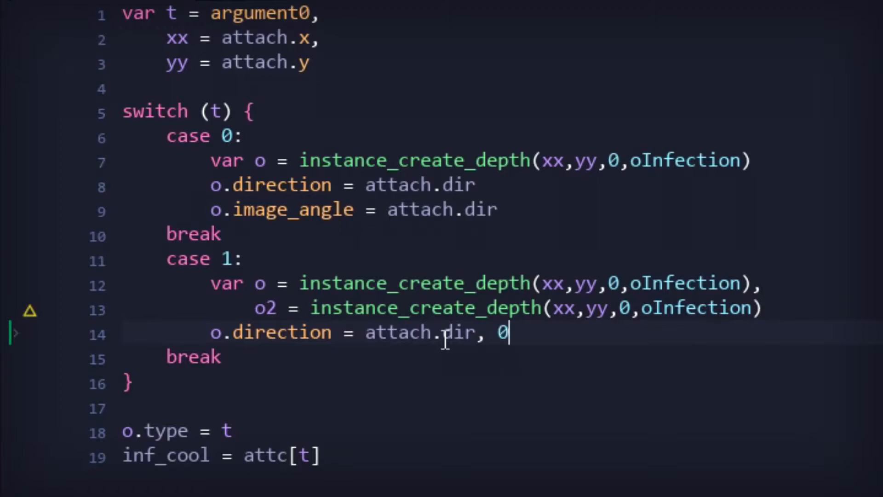
text(2.direction = attach.dir-18)
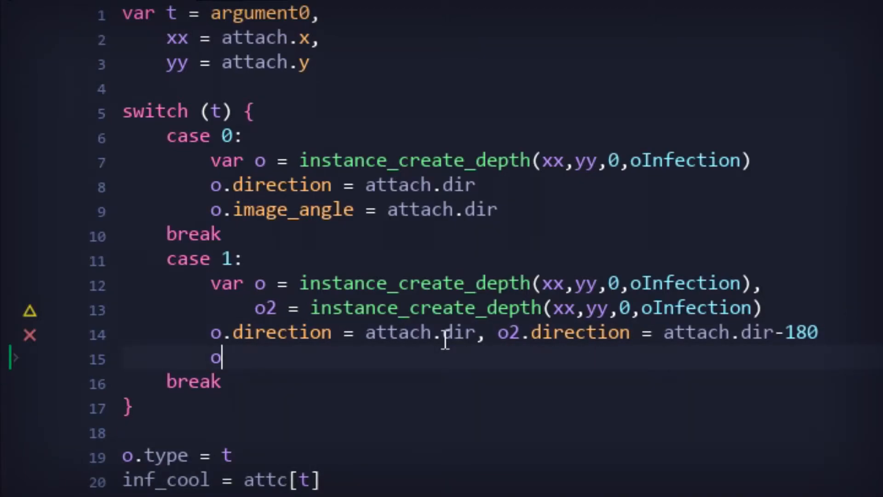
text(.image_angle = attach.dir,o.image_angle = attach.dir-180)
text(for (var i=0;i<3;i)
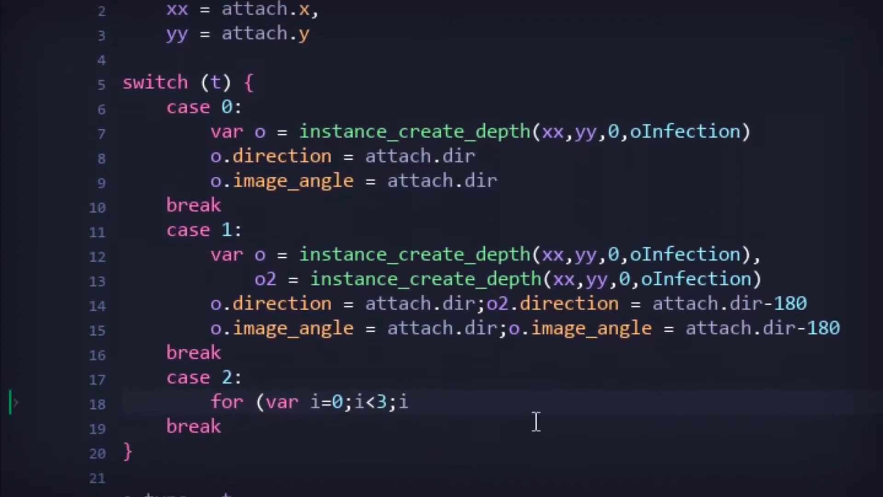
text(++) {)
text(oy = y+(ii-1)*)
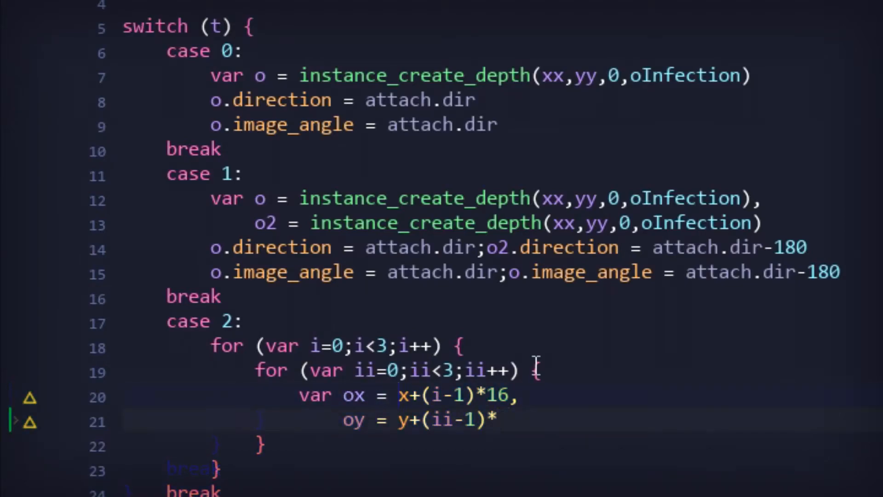
text(16,)
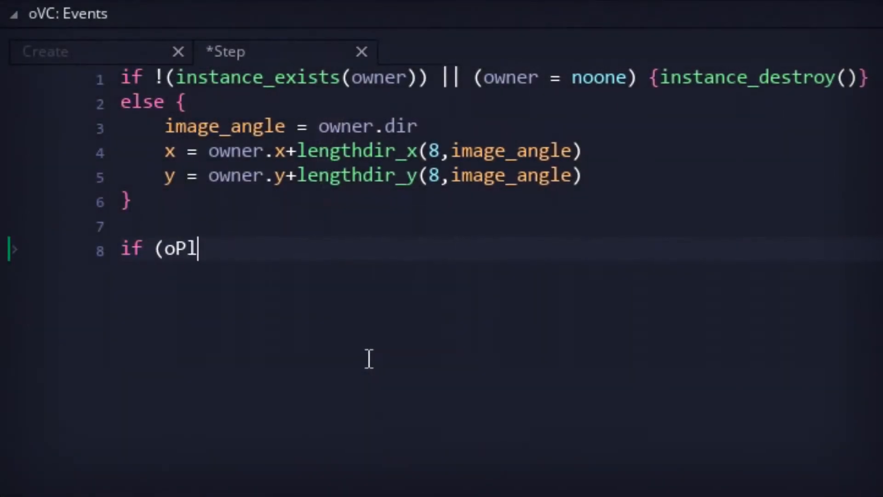
In oVC Step set visible = false when oPlayer.attach = noone, else visible = true
text(ayer.attach = noone) {visib)
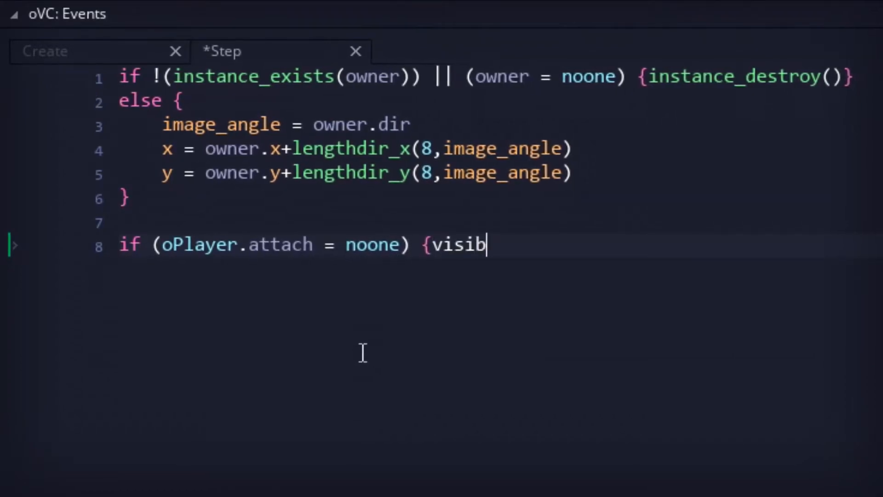
text(le = false} else {visible = true)
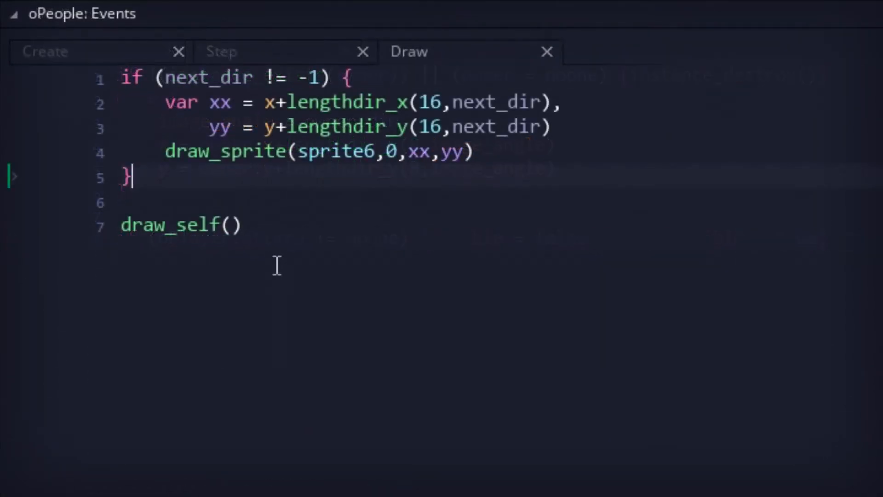
In oPeople Draw call scrDrawHB(id, ...) when id = oPlayer.attach
text(if (id = oPlayer.)
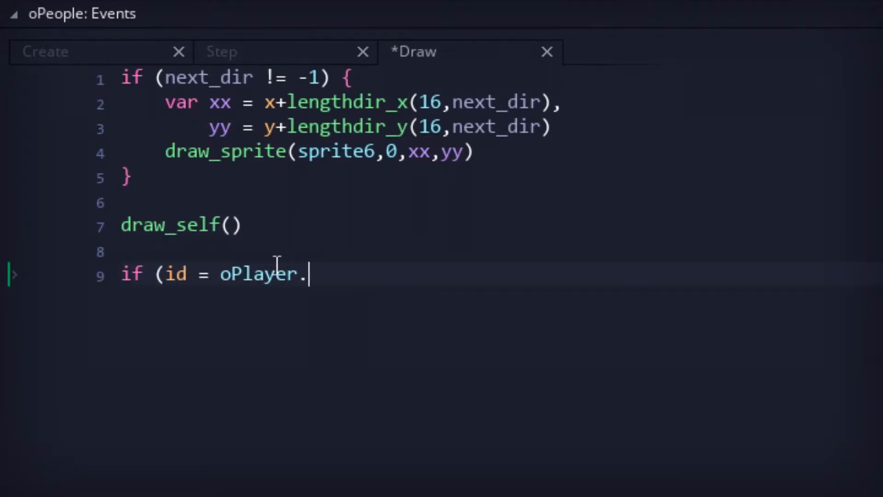
text(attach) {)
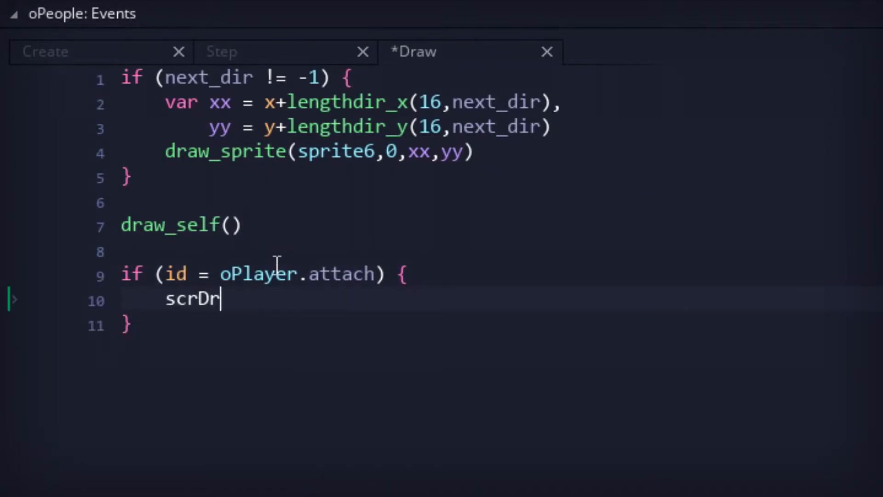
text(awHB(id,)
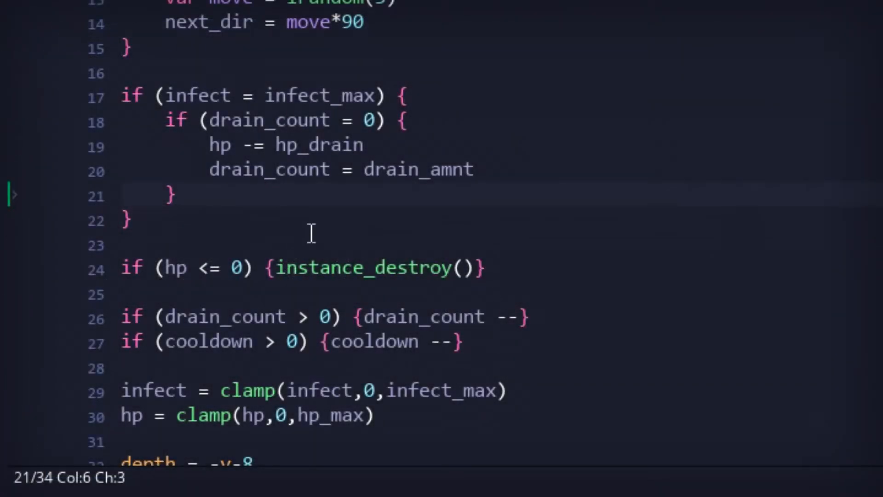
Set image_blend = c_lime for fully infected people and call scrInfect in the death block
text(image_blend = c_l)
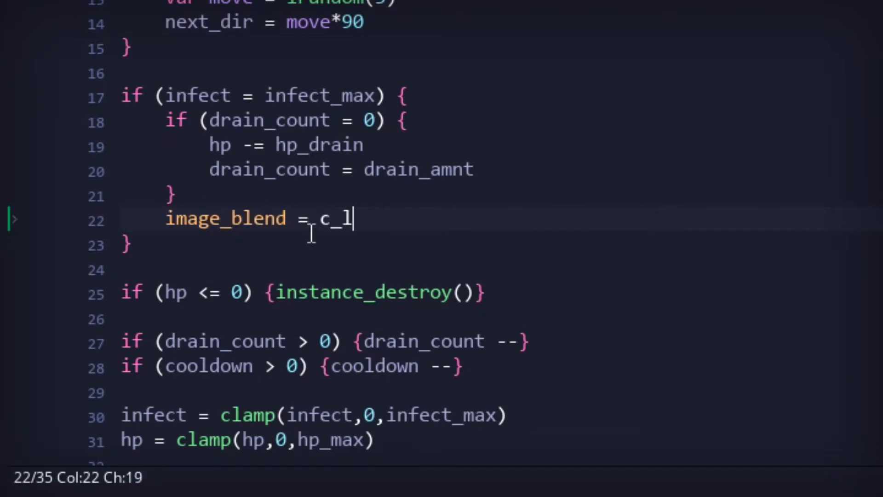
text(ime)
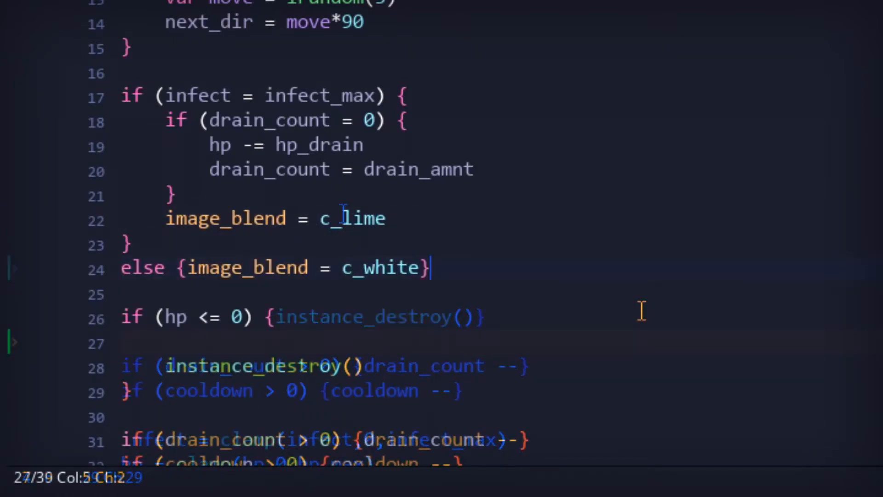
text(scrInfect(2))
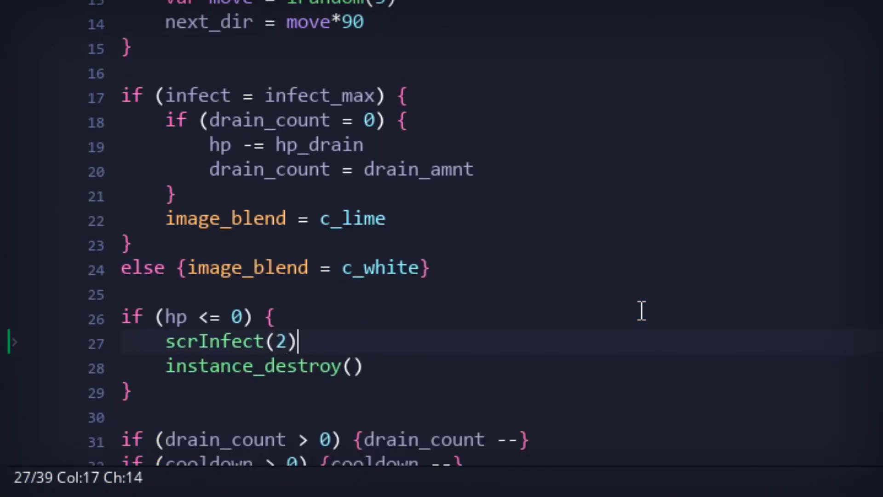
Create an oResult with instance_create_depth(x,y,0,oResult) before the person is destroyed
key(Enter)
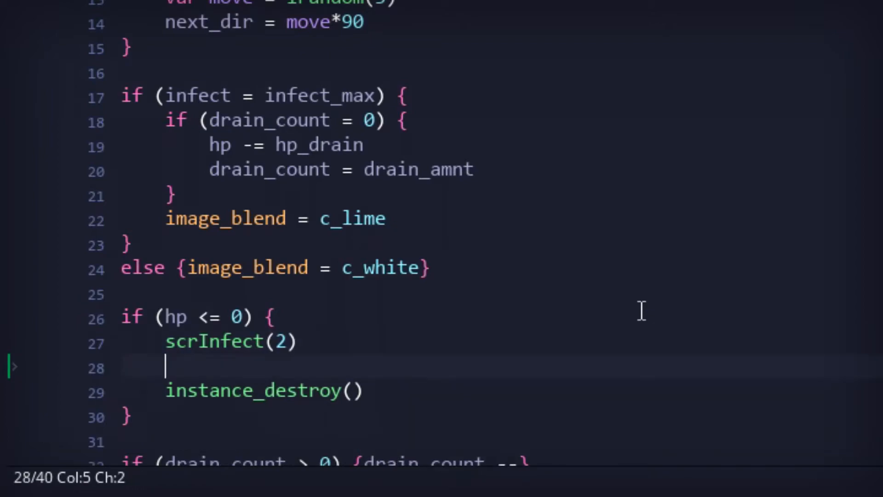
text(instance_creat)
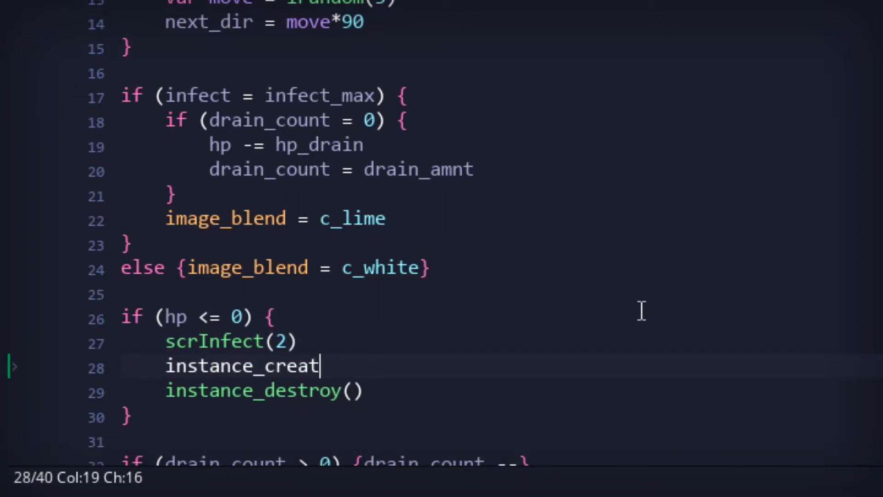
text(e_depth(x,y)
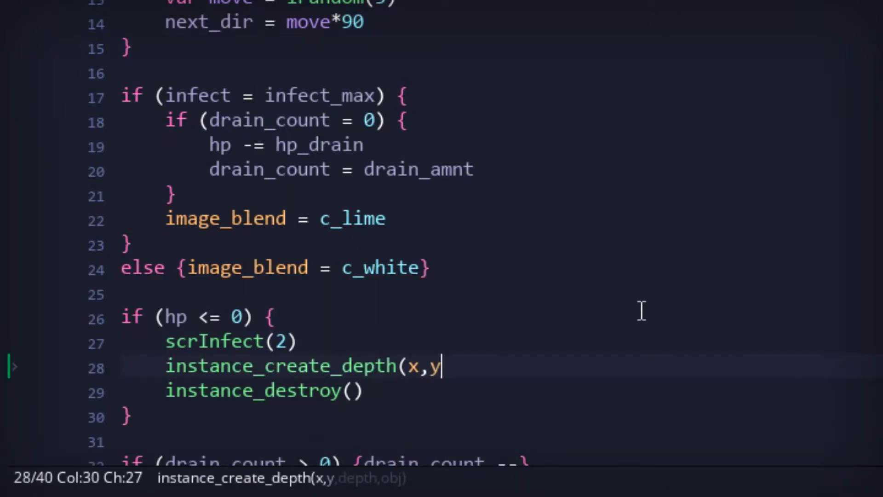
text(,0,o)
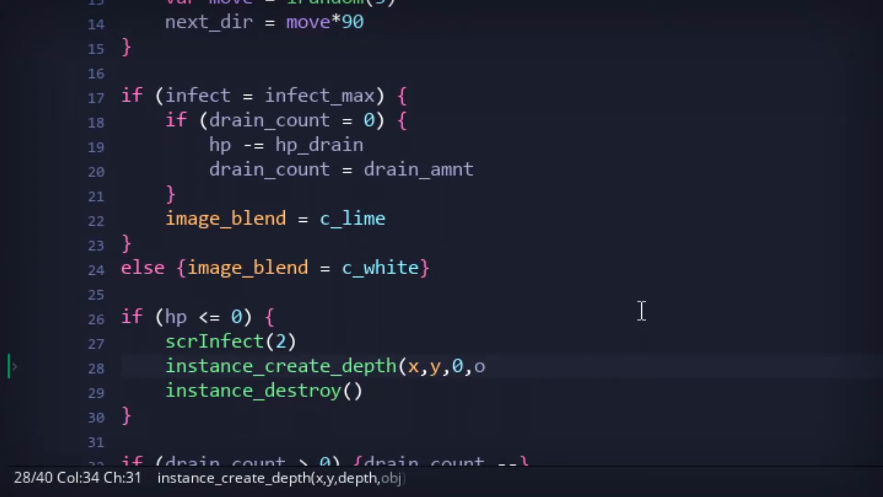
text(Result))
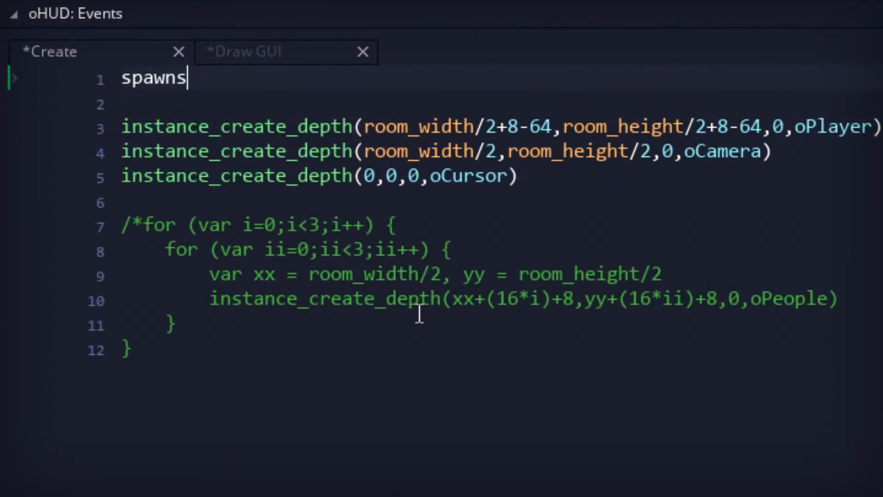
Set spawns = irandom_range(10,20) and create oPeople at xx,yy snapped to 16 within 48 pixels of the room edges
text(= irandom_range(10,)
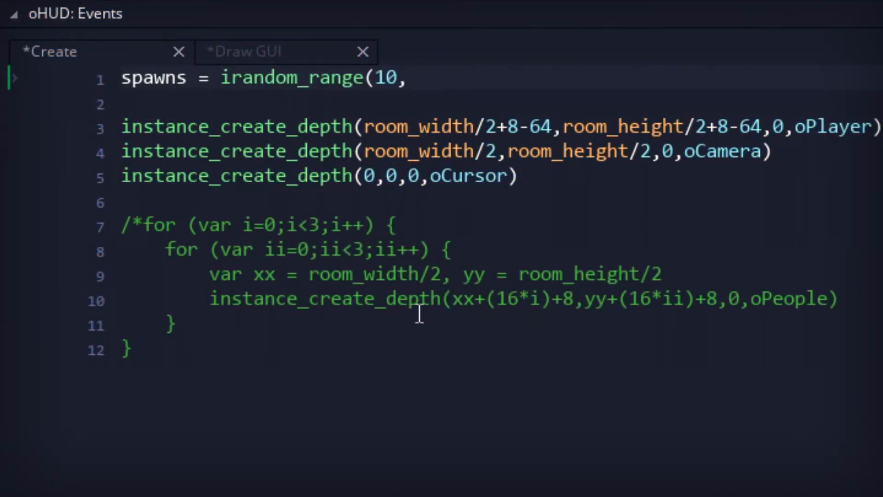
text(20,))
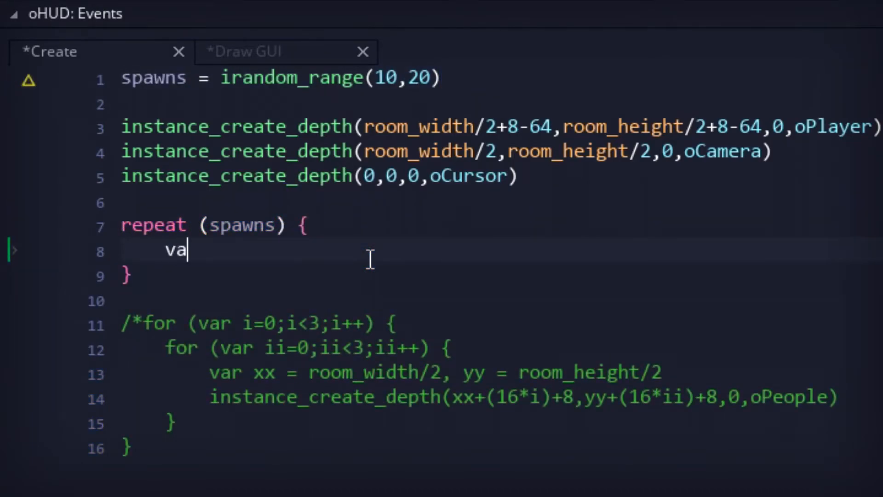
text(xx = (irandom_range(48,room_width-48) div 16)*16,)
text(o = instance_create_dept)
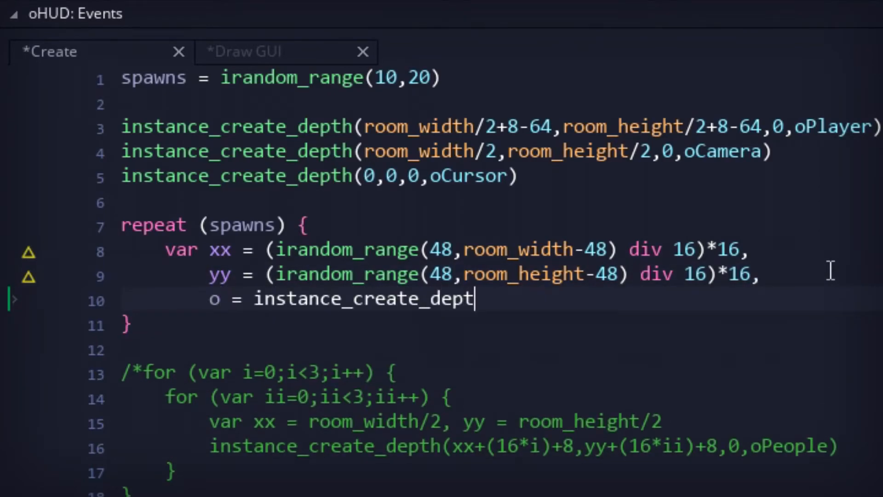
text(h(xx,yy,0,oPeople))
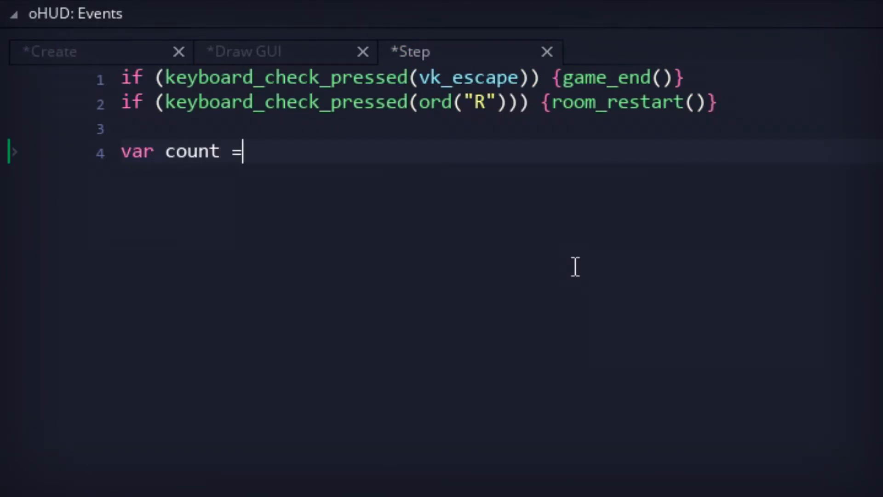
In oHUD Step set count = instance_number(oResult) and gameover = 0 when spawns = count
text(instance_number(o)
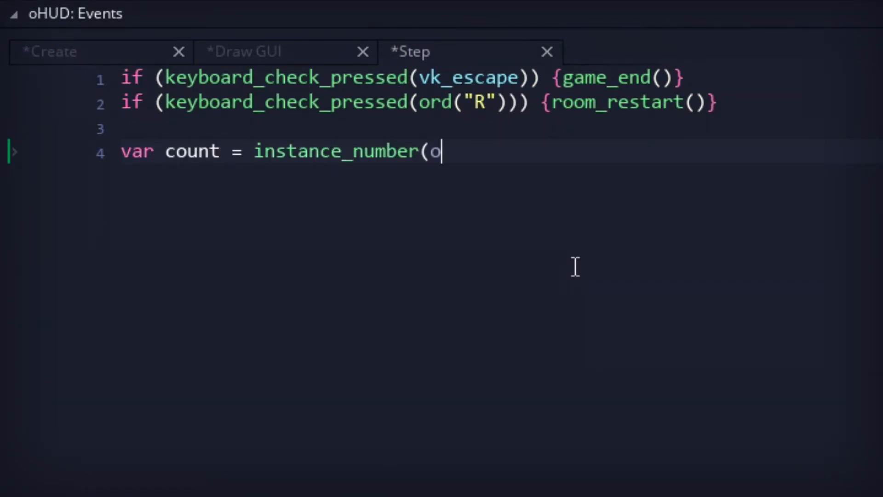
text(Result))
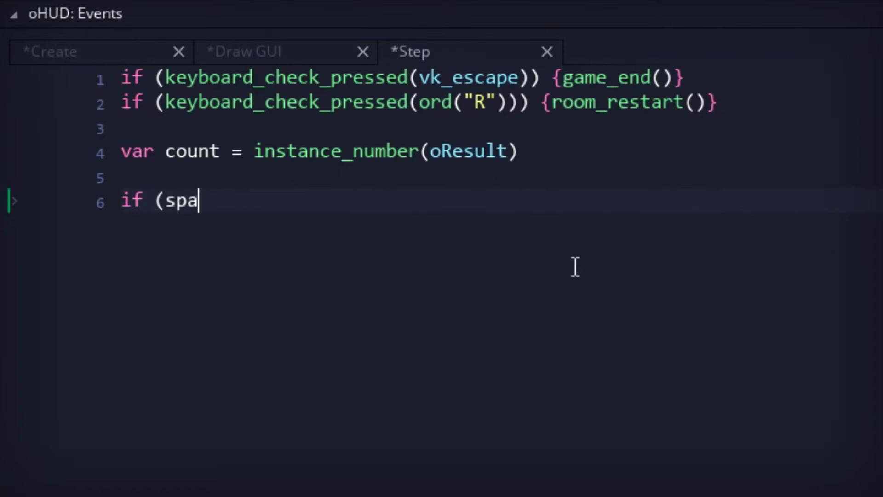
text(wns = count) {)
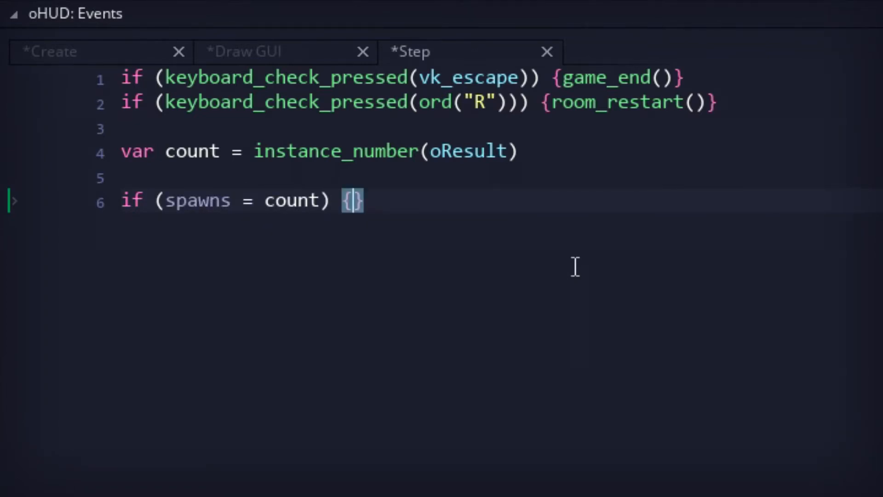
text(gameover = 0)
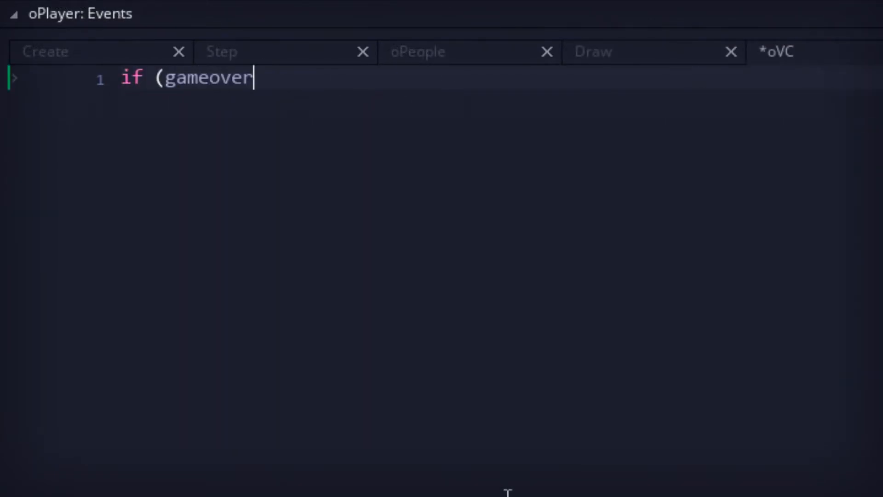
In oPlayer's oVC collision set gameover = 1 when it is -1
text(= -1) {game)
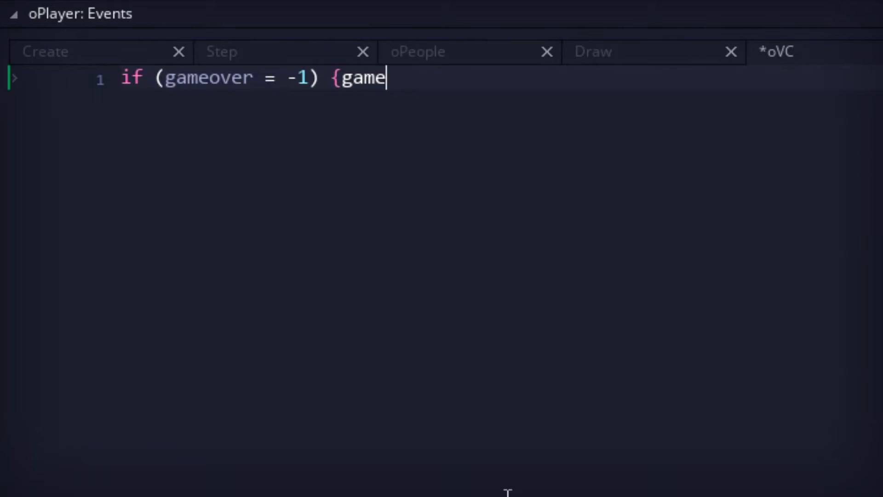
text(over = 1})
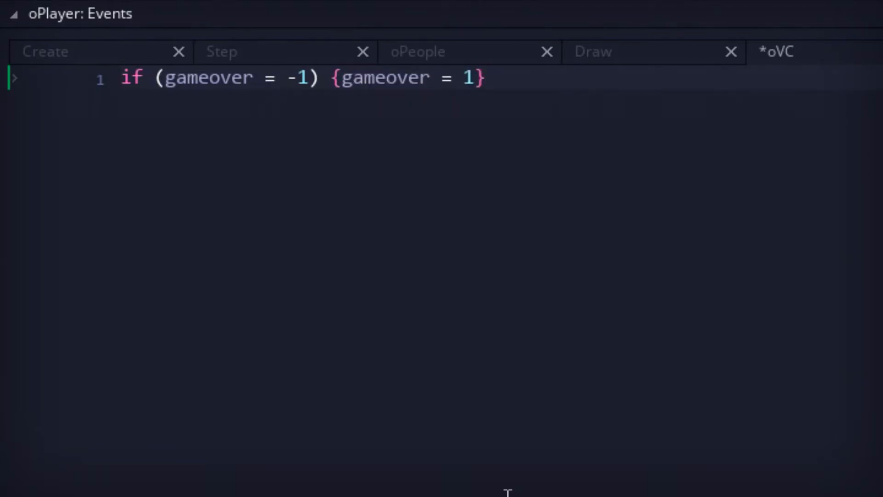